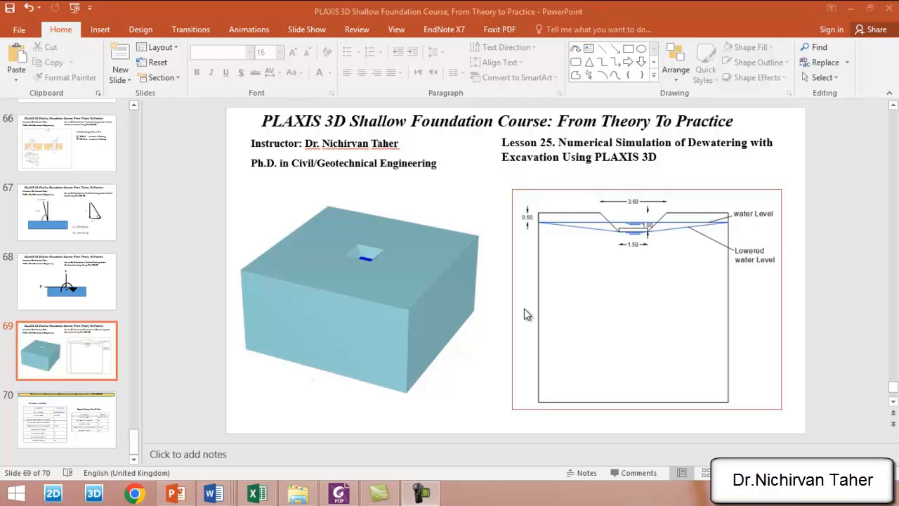
mouse_move(508, 183)
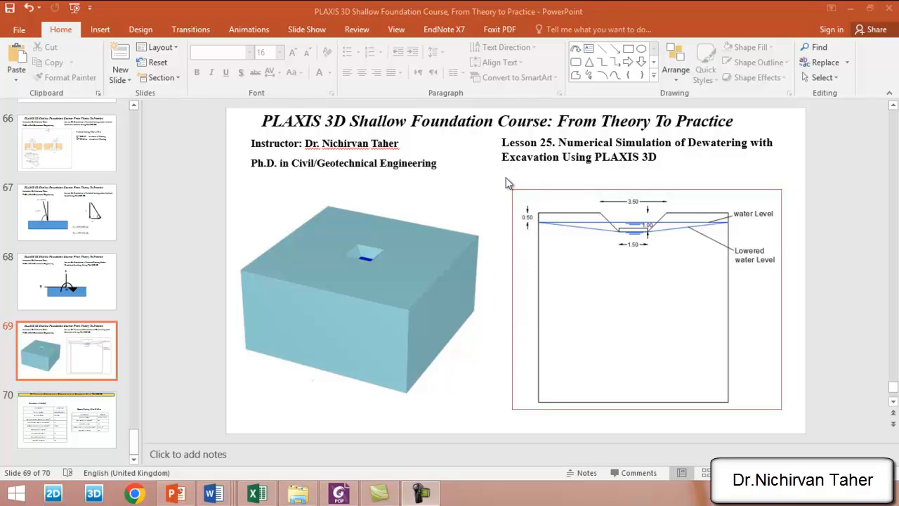
mouse_move(781, 155)
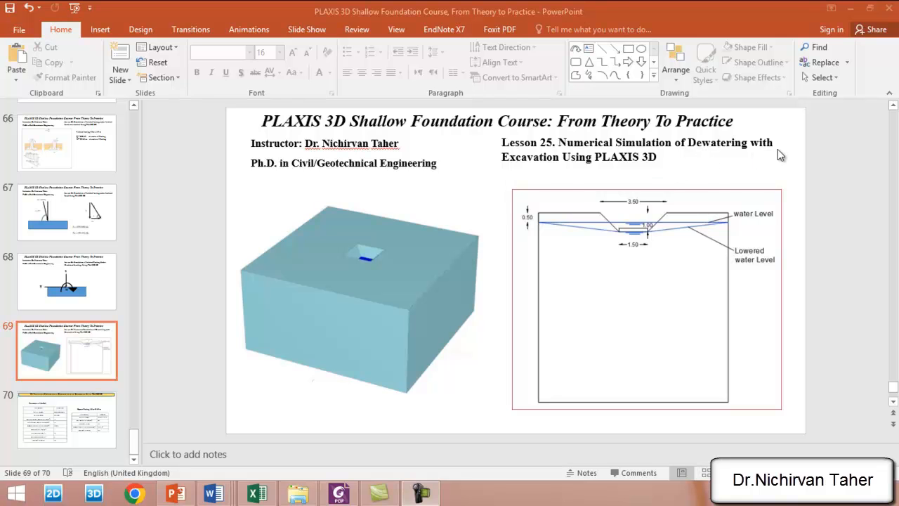
mouse_move(623, 177)
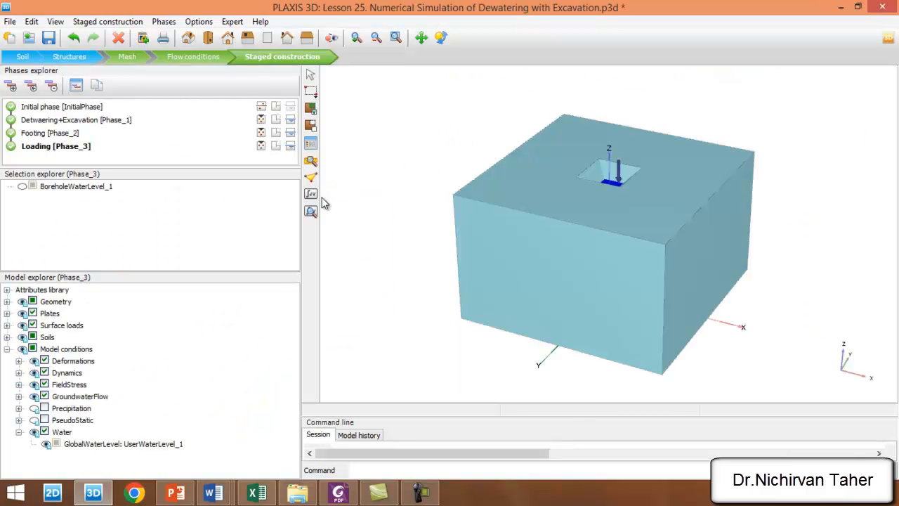
mouse_move(310, 195)
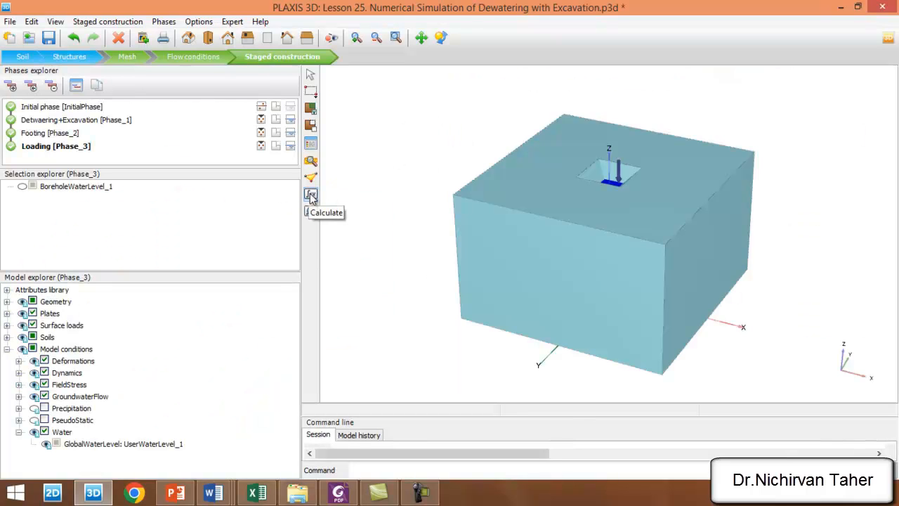
Step: Run the calculation for all four staged construction phases of the footing model
left_click(310, 195)
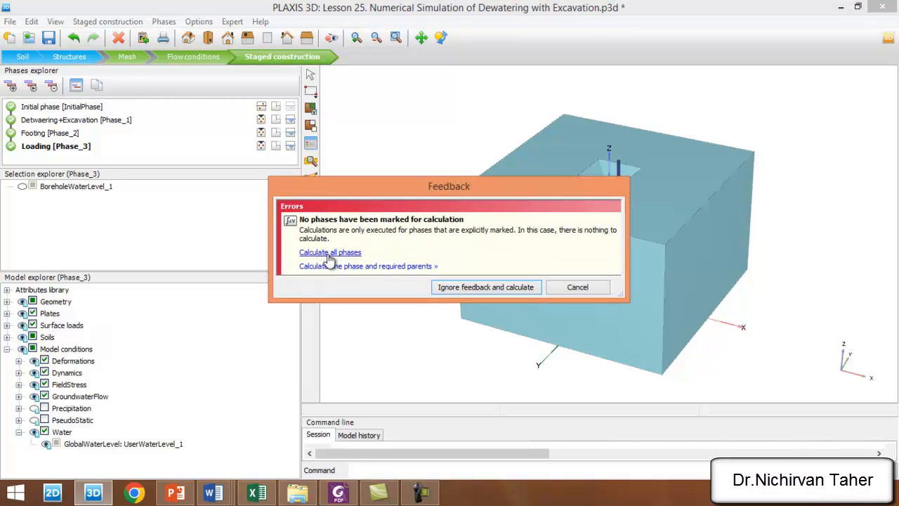
left_click(578, 287)
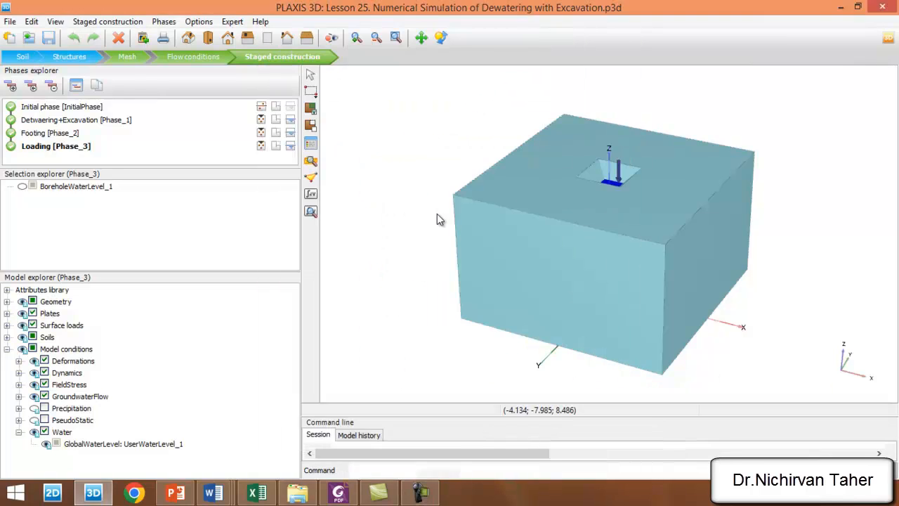
mouse_move(414, 185)
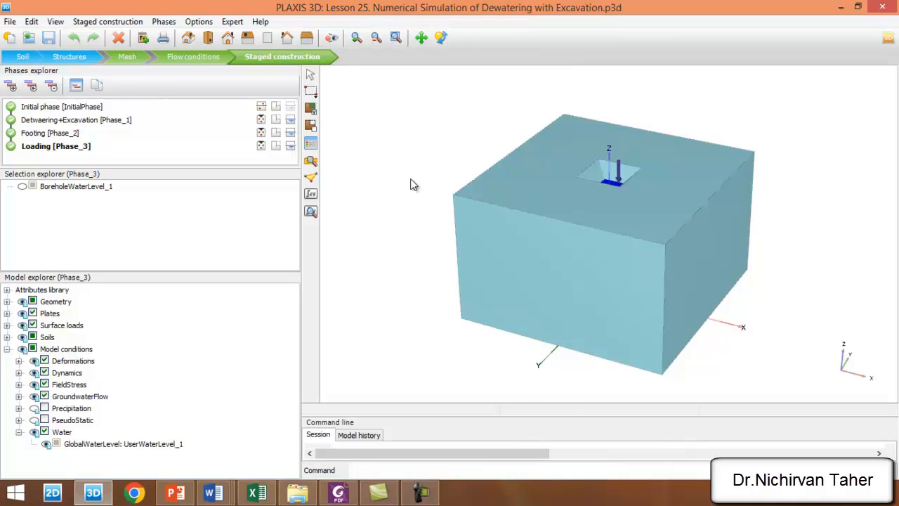
mouse_move(344, 221)
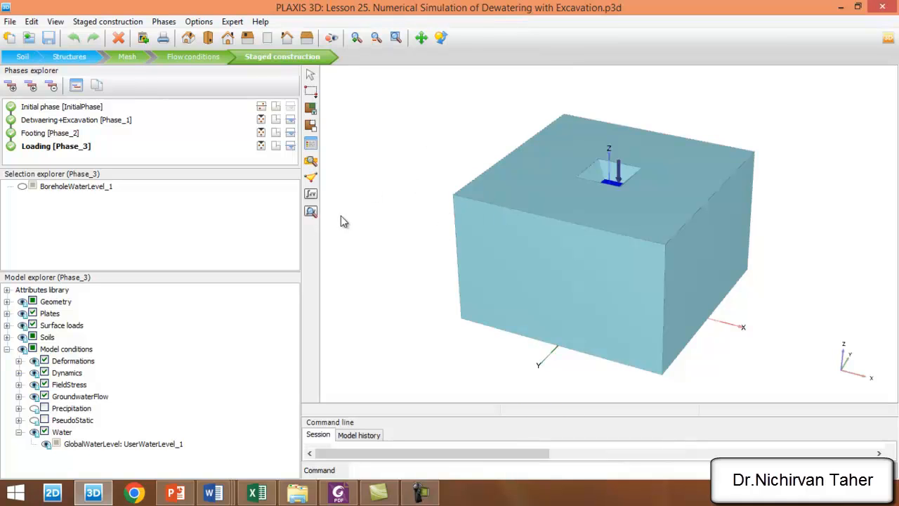
mouse_move(310, 212)
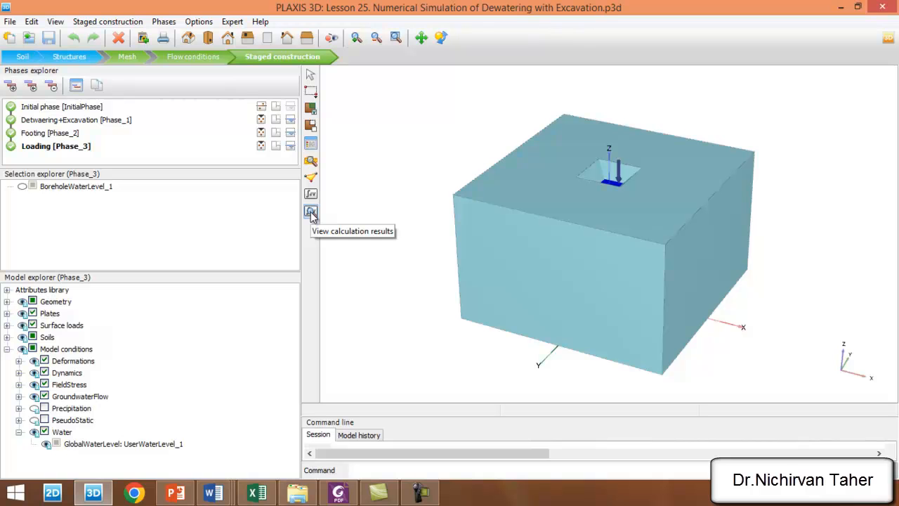
mouse_move(334, 215)
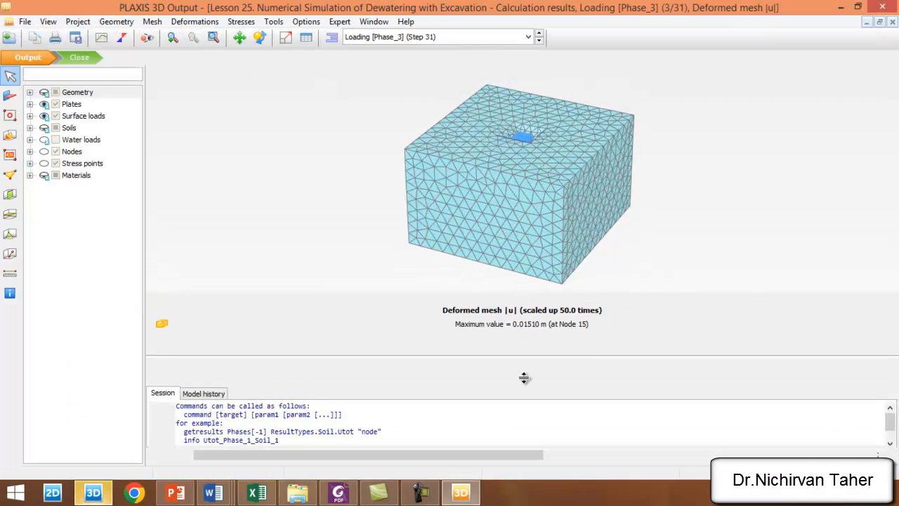
Step: View the Loading phase results as a deformed mesh with 0.01510 m maximum displacement
left_click(260, 37)
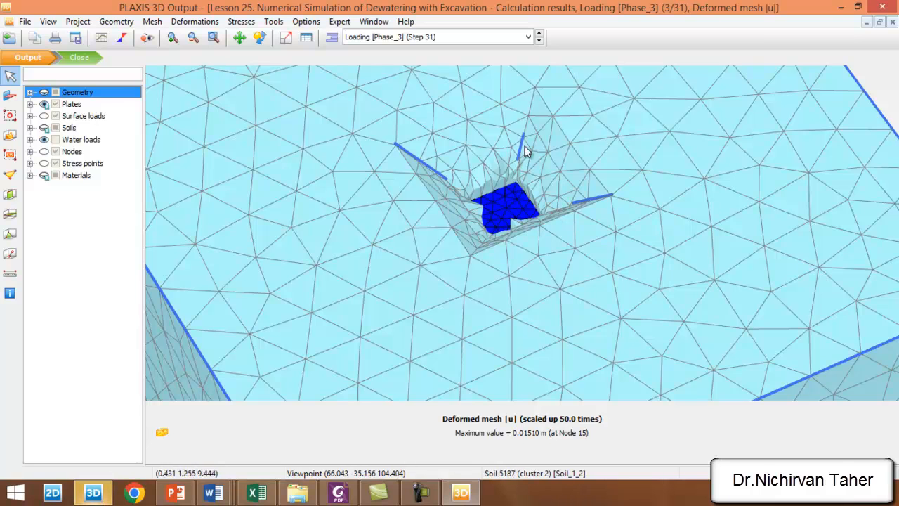
left_click(93, 492)
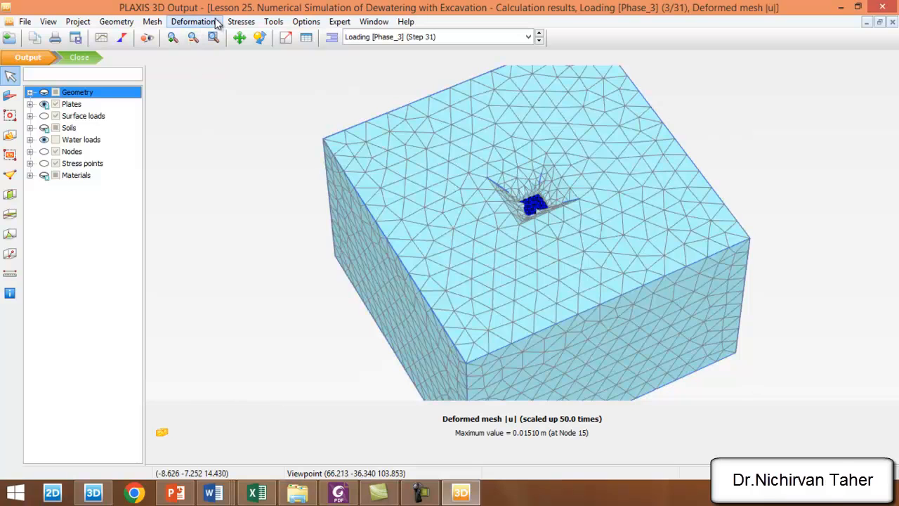
Step: Display p_active pore pressures on cross section A-A* through the excavation and face the section
left_click(241, 21)
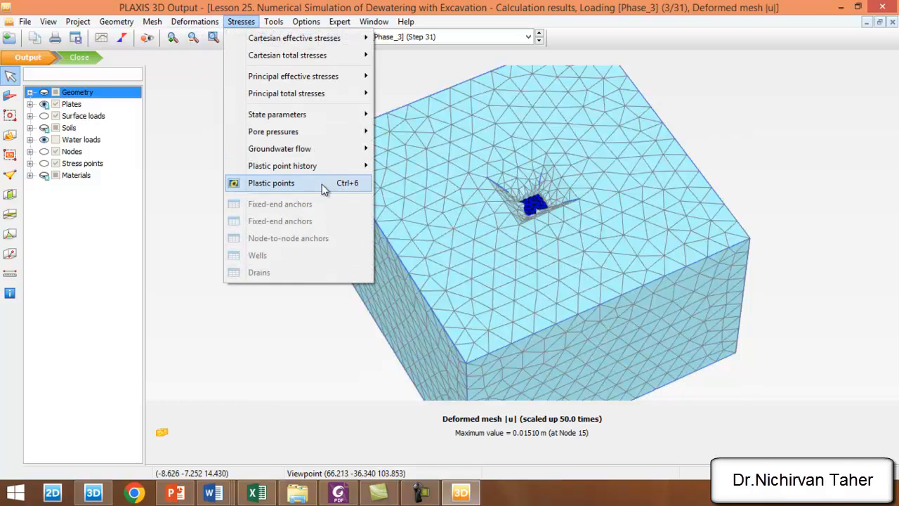
mouse_move(279, 148)
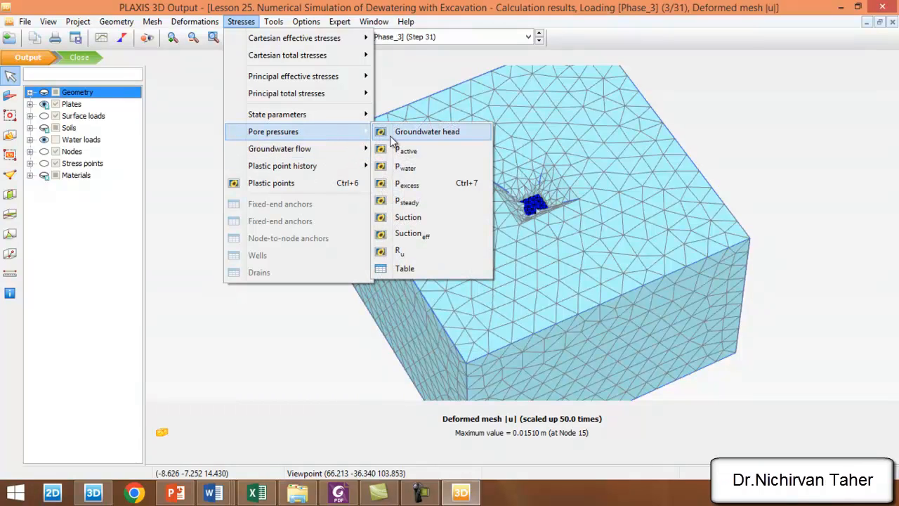
left_click(408, 150)
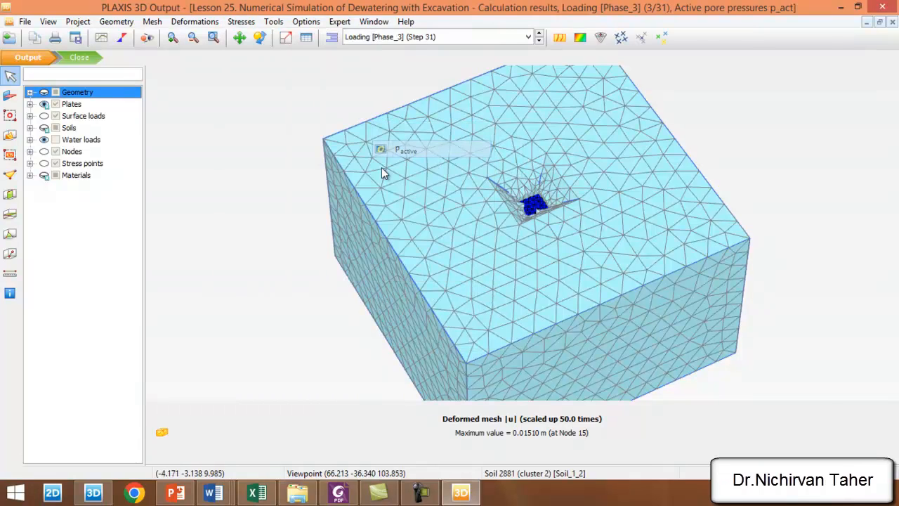
left_click(580, 38)
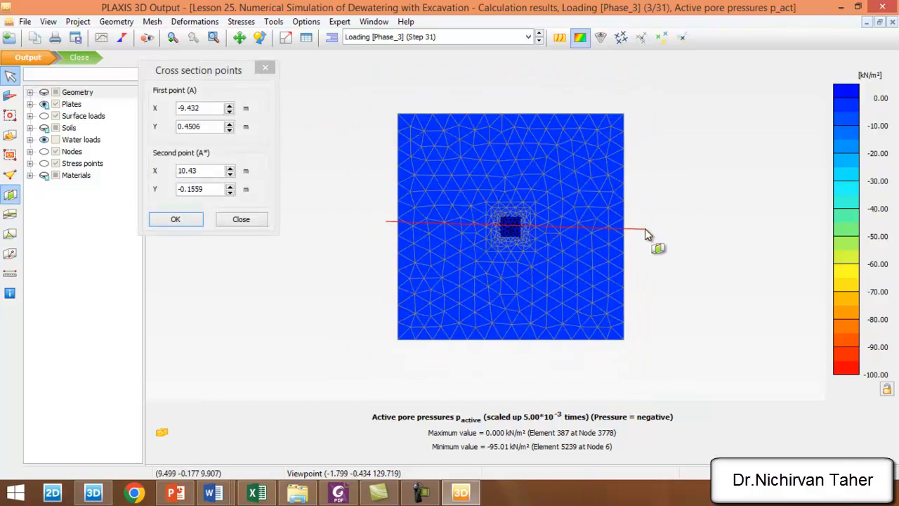
left_click(175, 219)
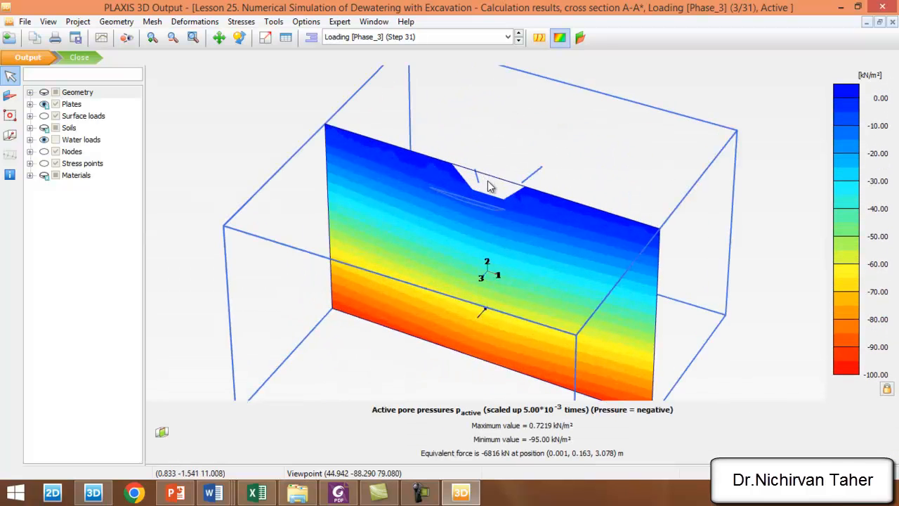
left_click_drag(492, 211, 492, 239)
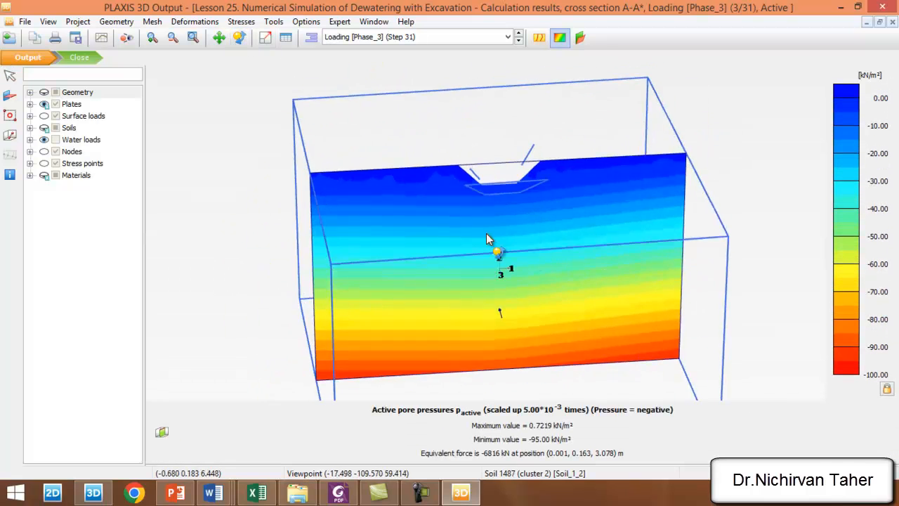
left_click_drag(488, 239, 528, 273)
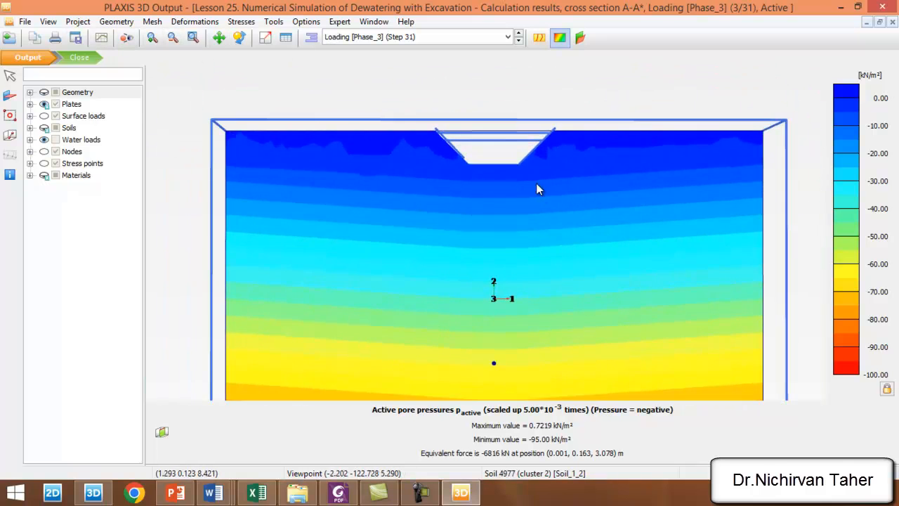
mouse_move(679, 184)
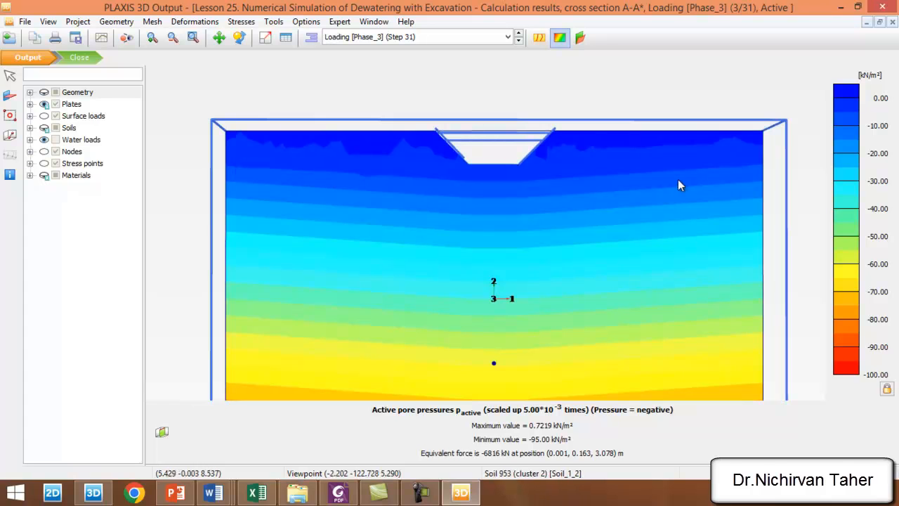
mouse_move(767, 169)
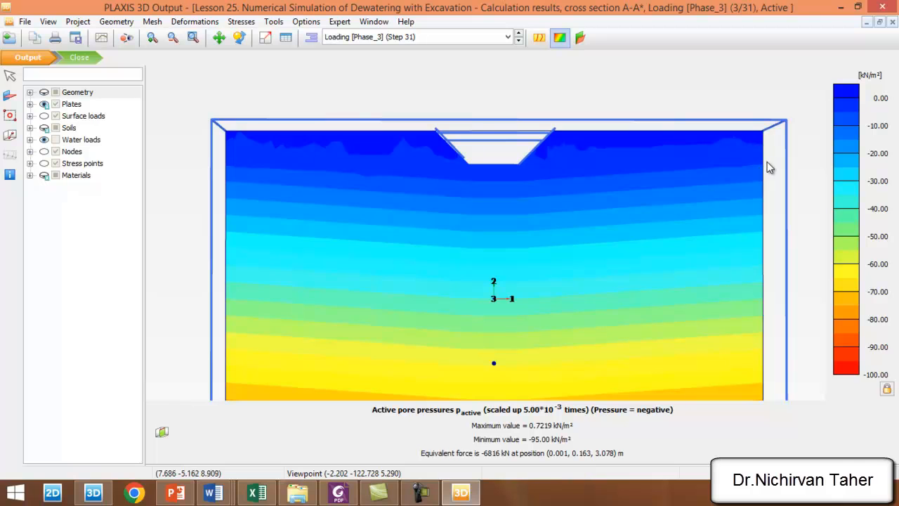
mouse_move(545, 185)
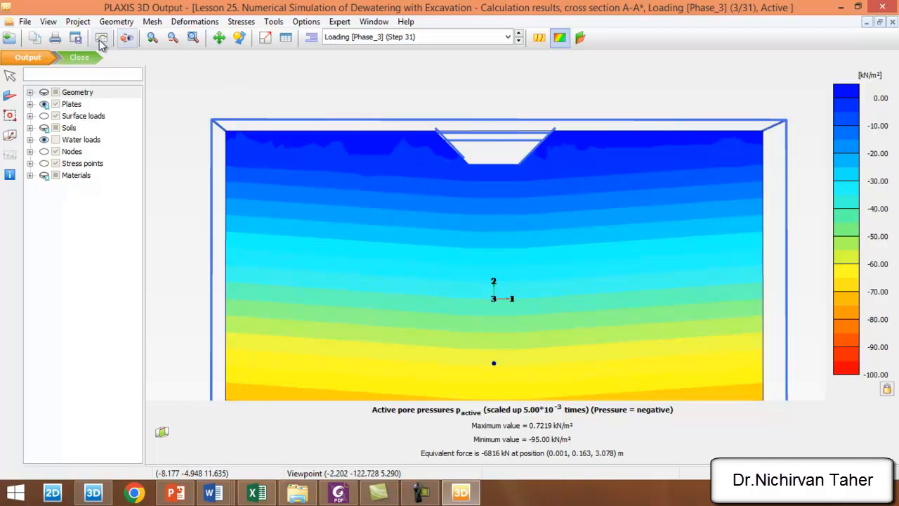
Step: Return to Chart 1 from the Curves manager and cancel a first curve generation attempt
left_click(102, 37)
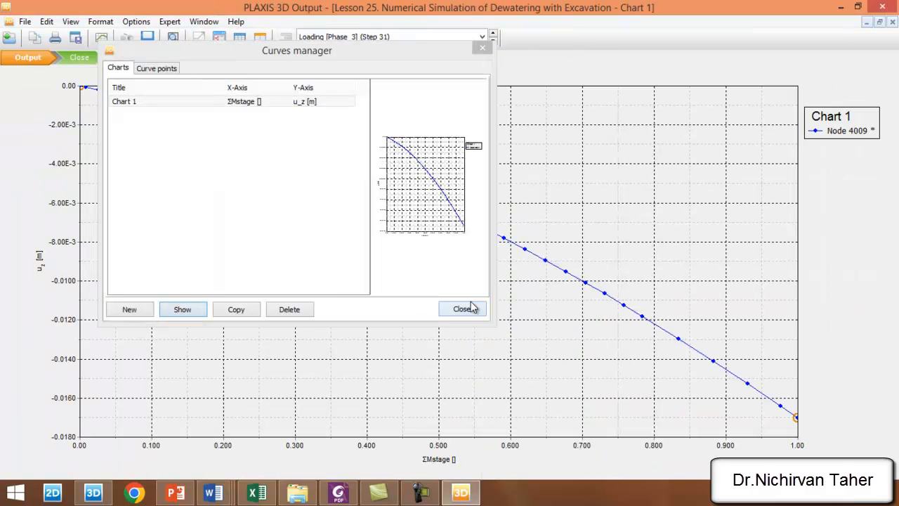
left_click(463, 309)
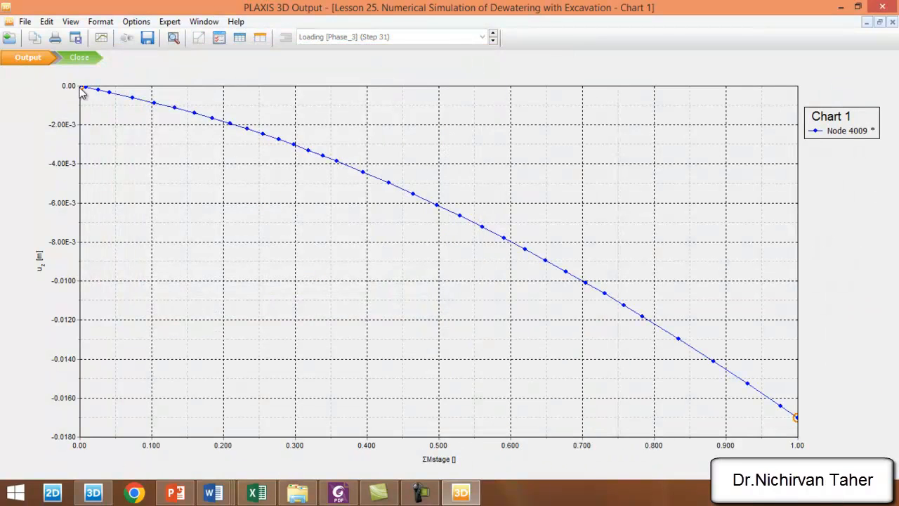
mouse_move(251, 226)
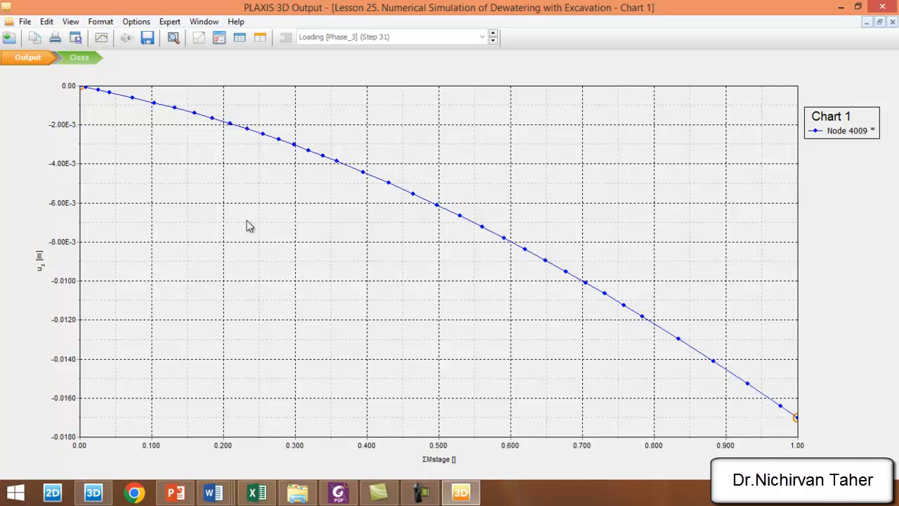
mouse_move(306, 216)
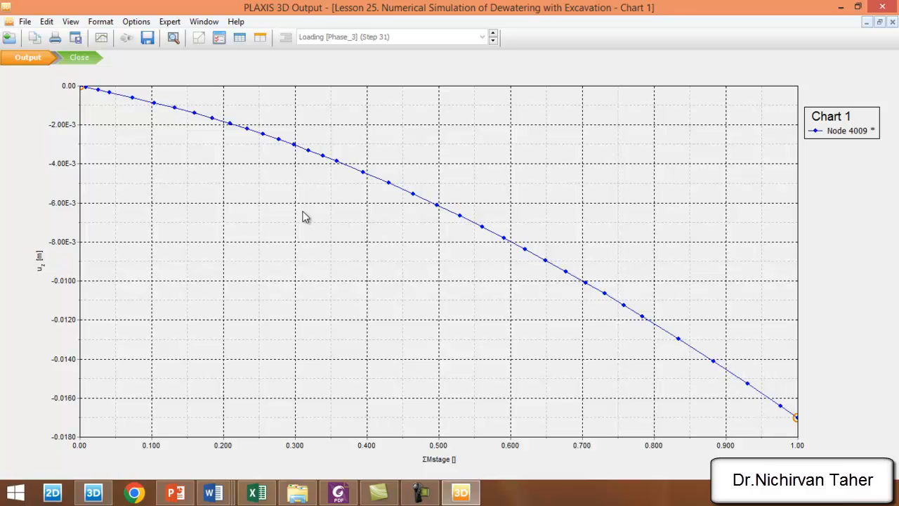
right_click(305, 214)
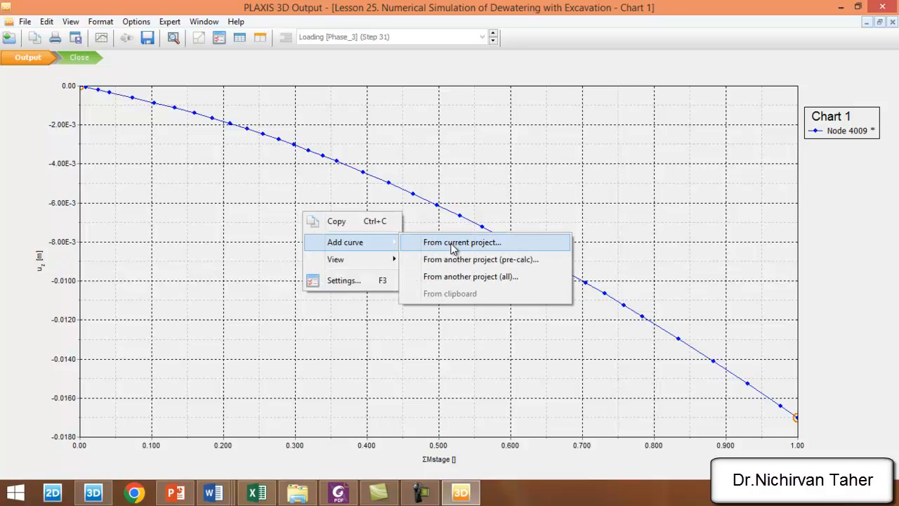
mouse_move(487, 248)
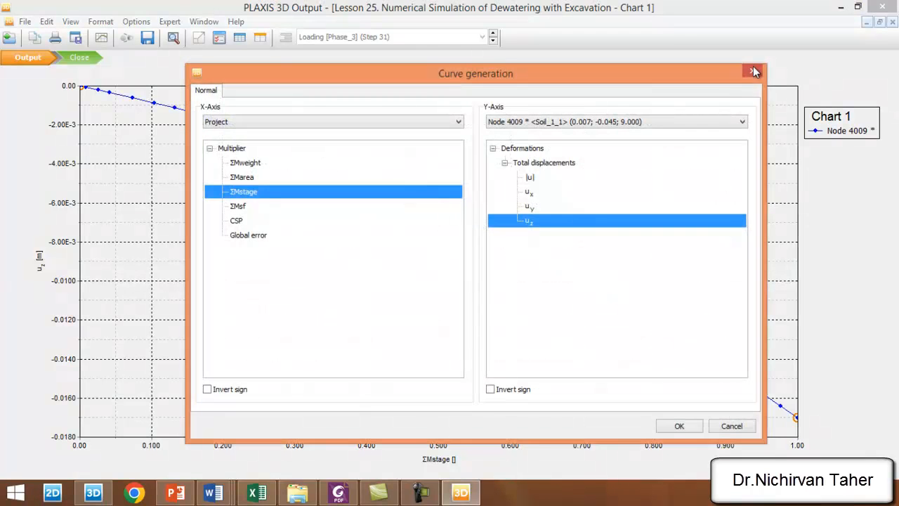
left_click(678, 426)
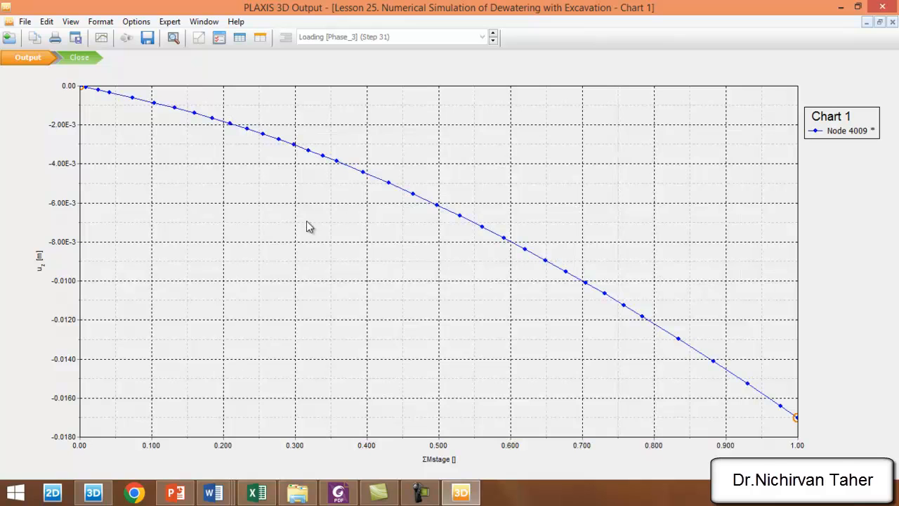
mouse_move(393, 231)
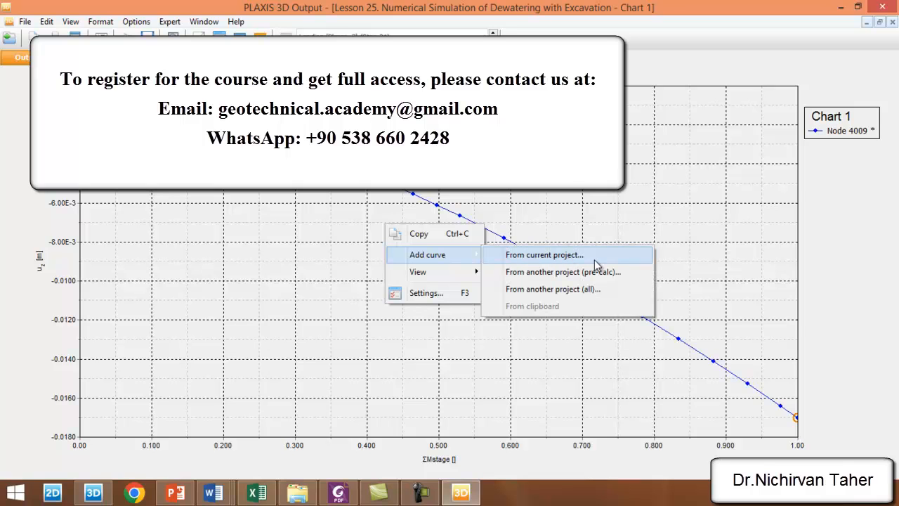
Step: Add a red u_z versus ΣMstage curve for Node 4009 from the current project
left_click(545, 255)
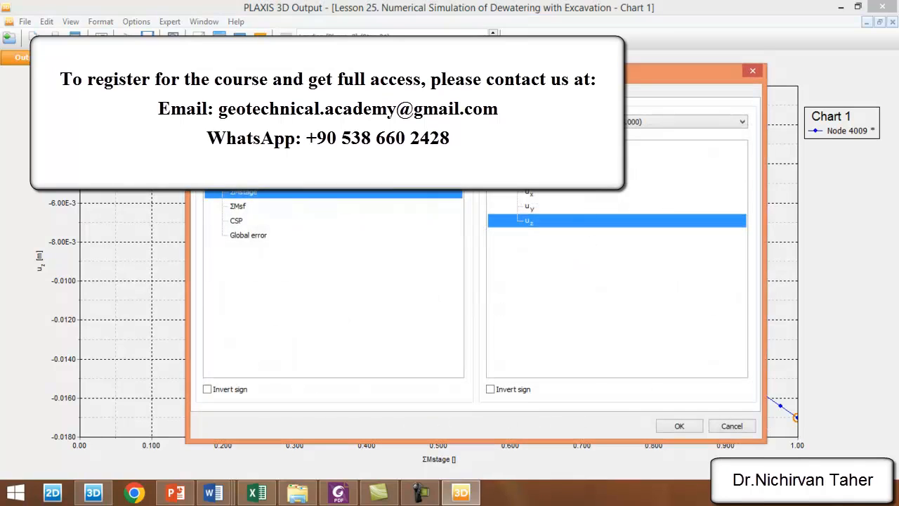
left_click(679, 426)
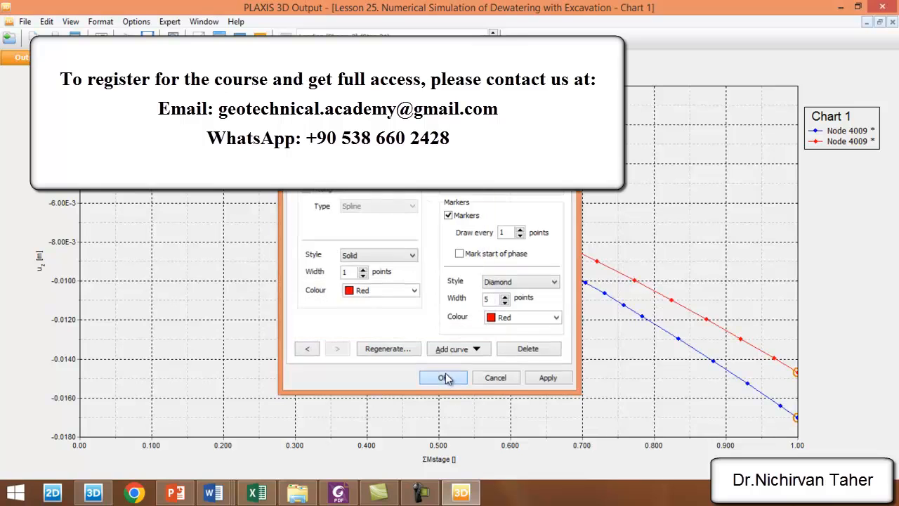
left_click(442, 377)
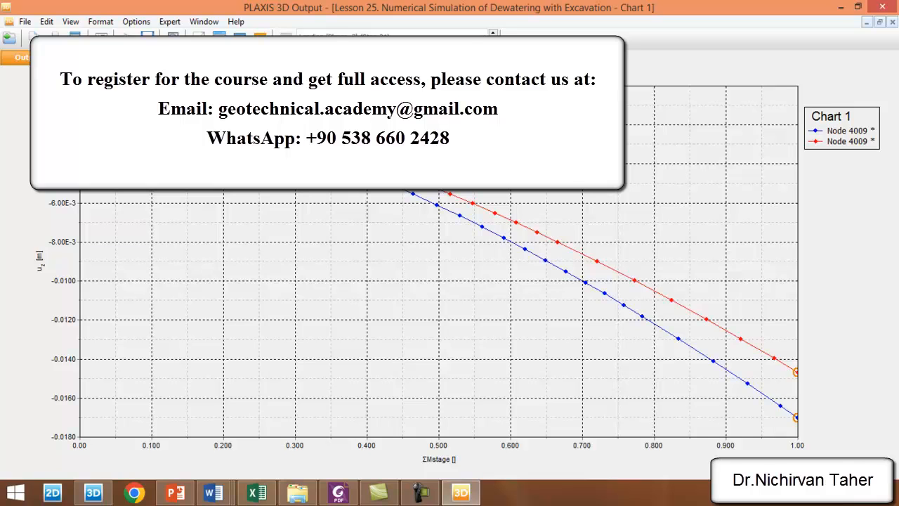
mouse_move(795, 372)
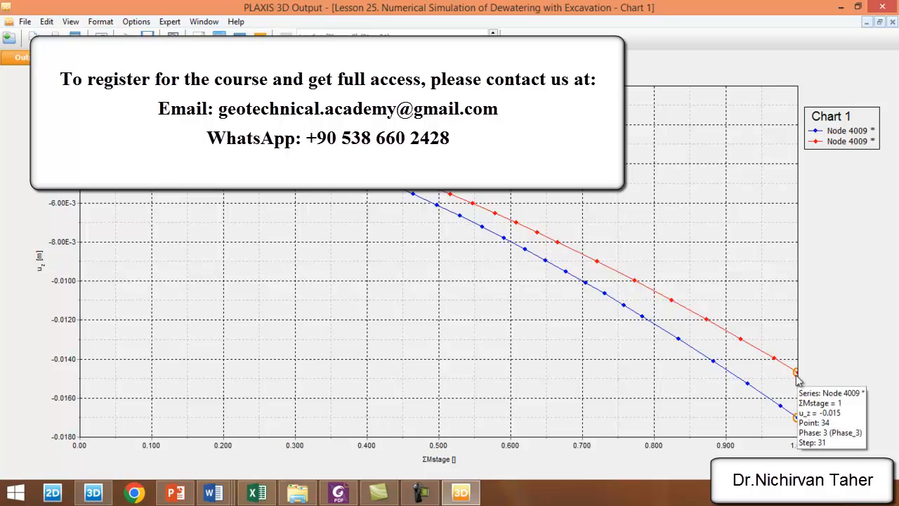
mouse_move(803, 379)
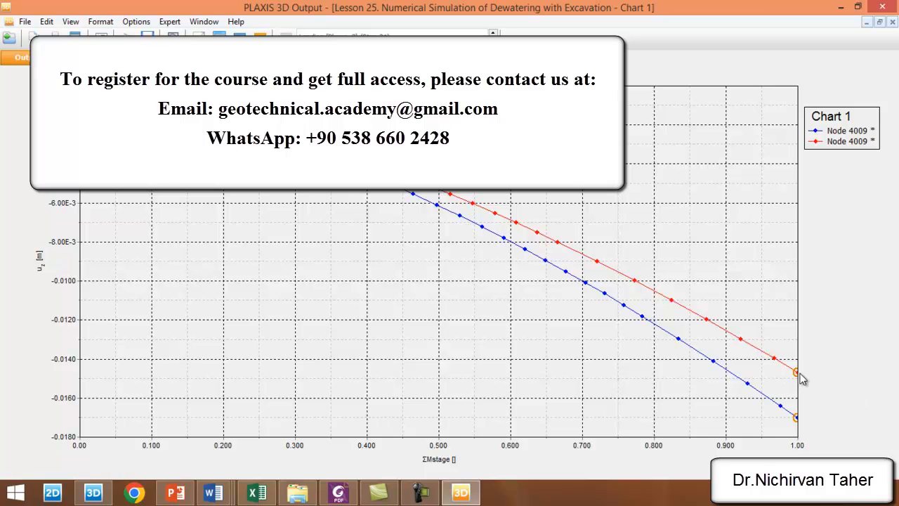
mouse_move(448, 324)
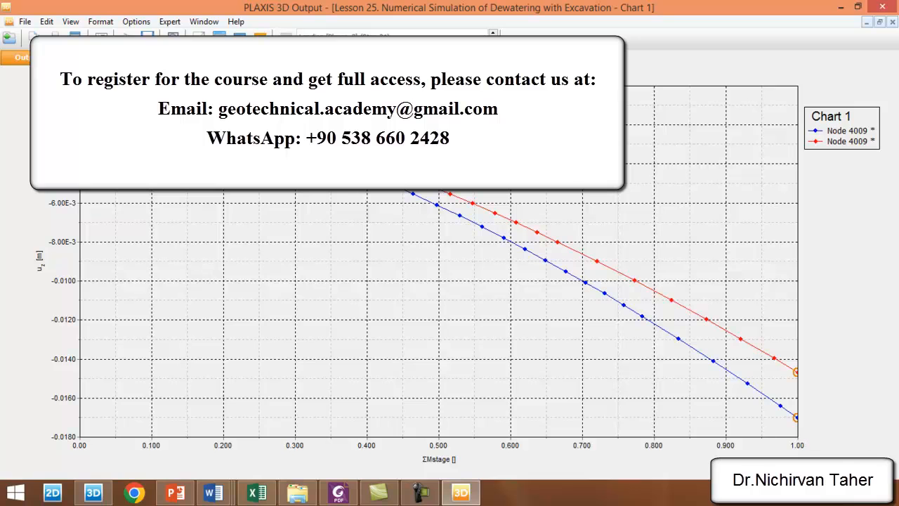
mouse_move(715, 313)
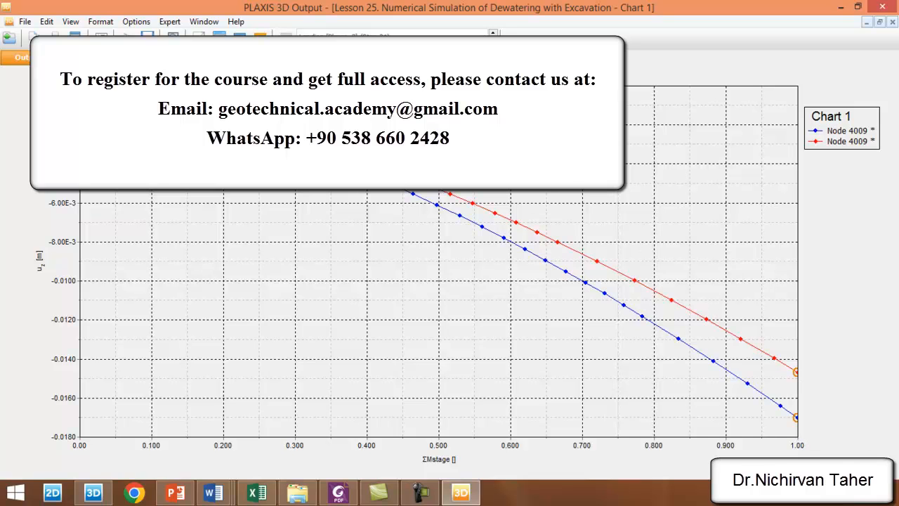
mouse_move(458, 199)
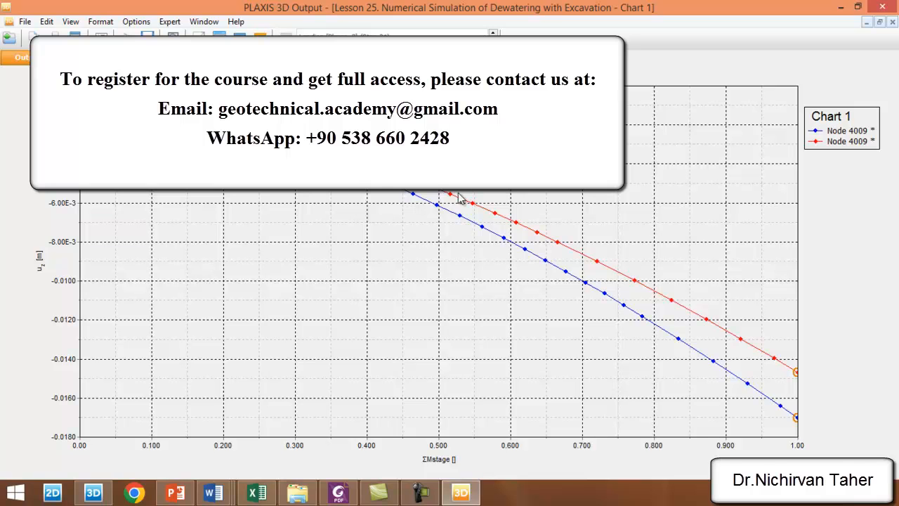
mouse_move(288, 428)
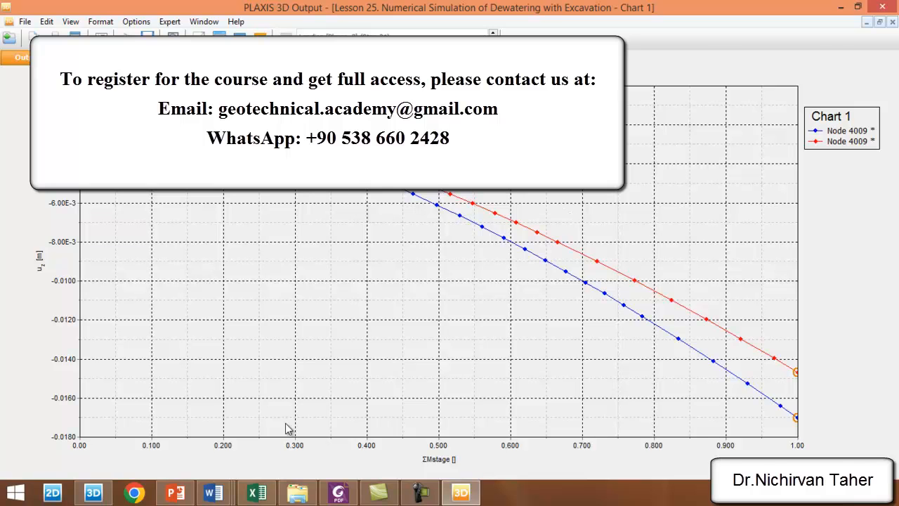
left_click(255, 491)
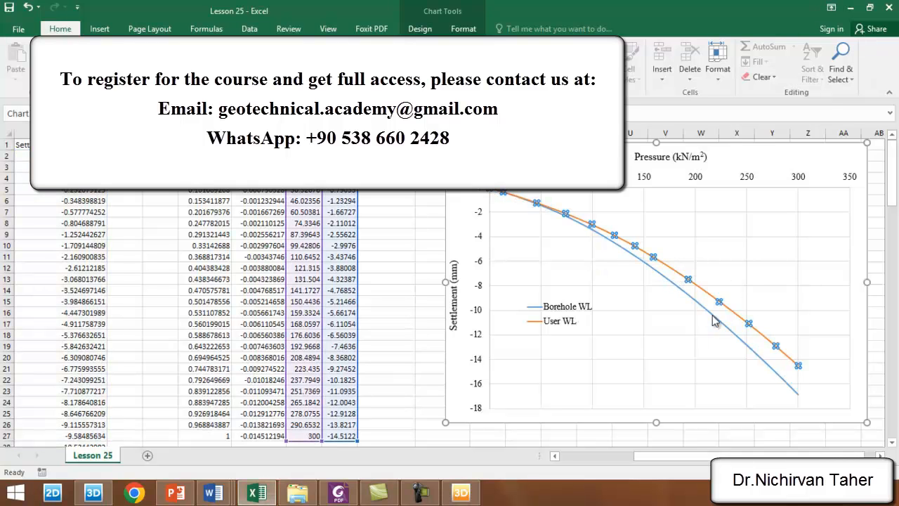
mouse_move(608, 321)
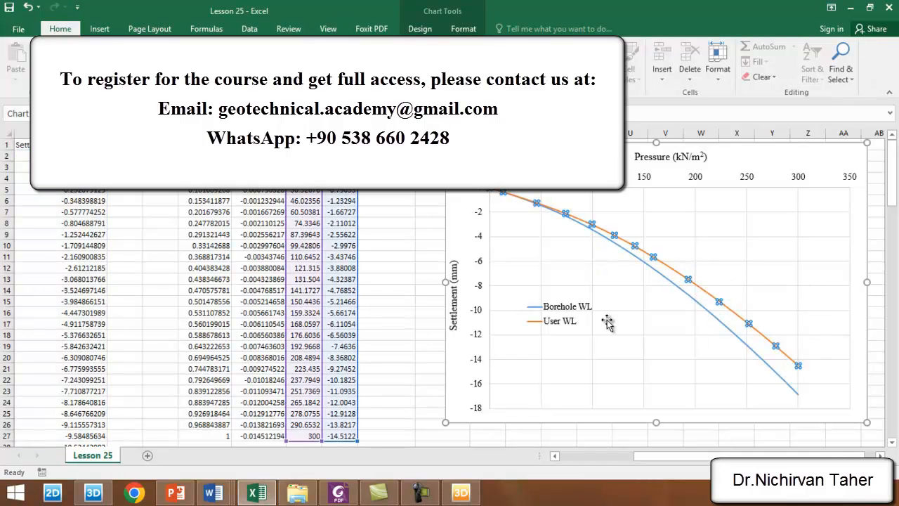
mouse_move(483, 326)
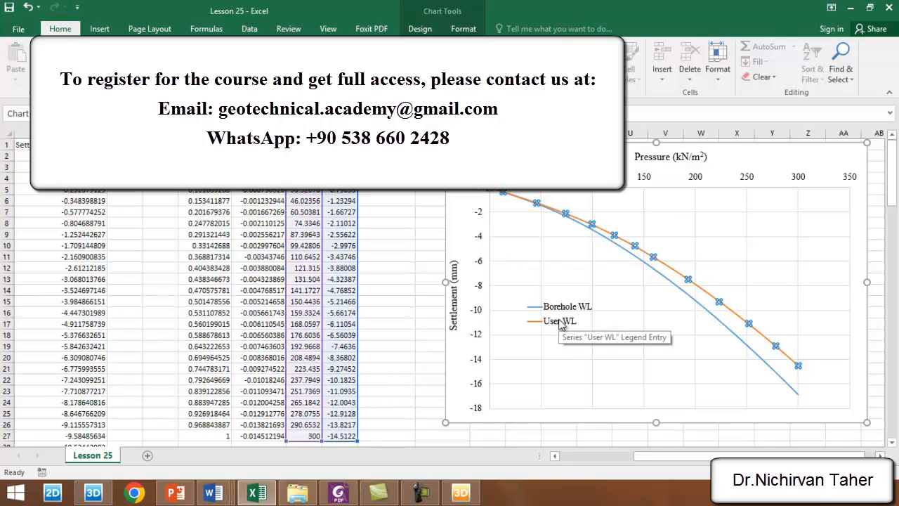
mouse_move(557, 345)
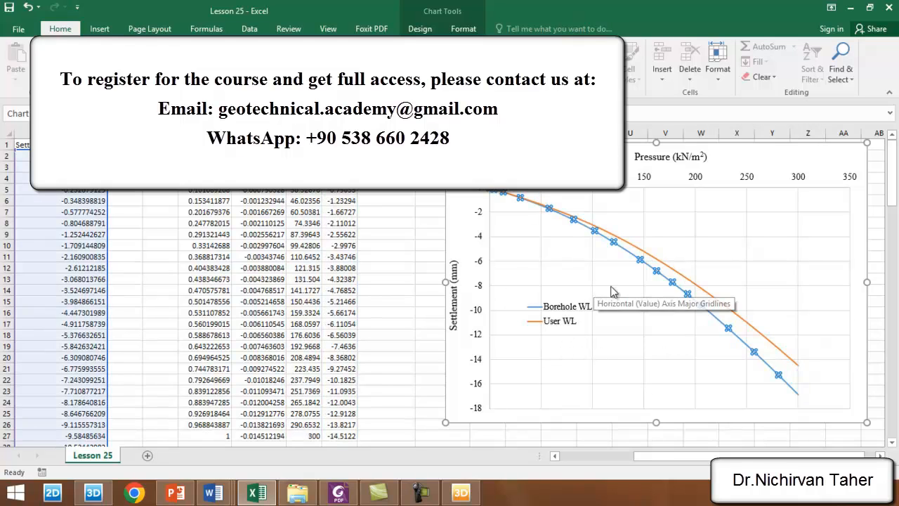
mouse_move(507, 289)
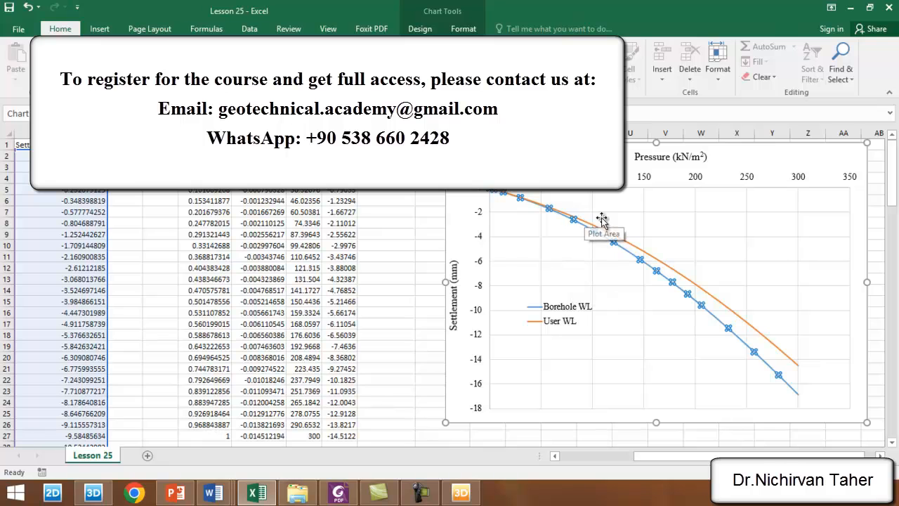
mouse_move(477, 196)
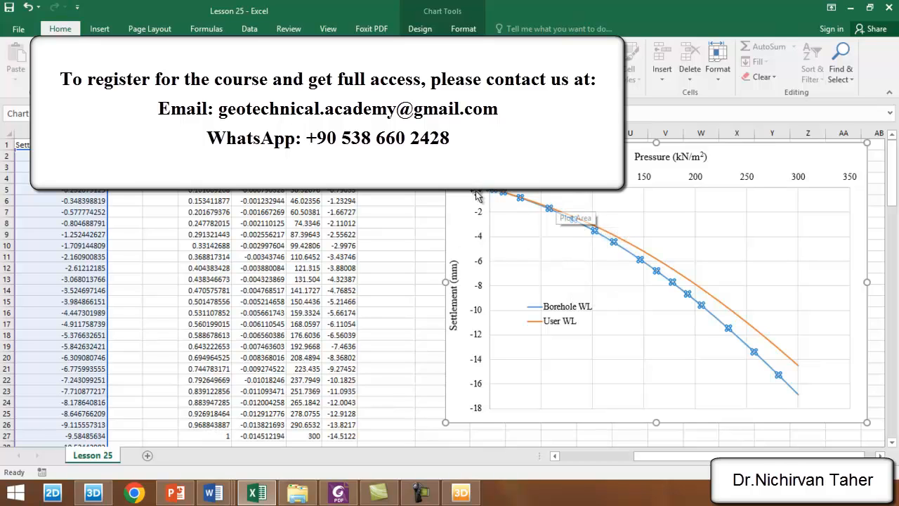